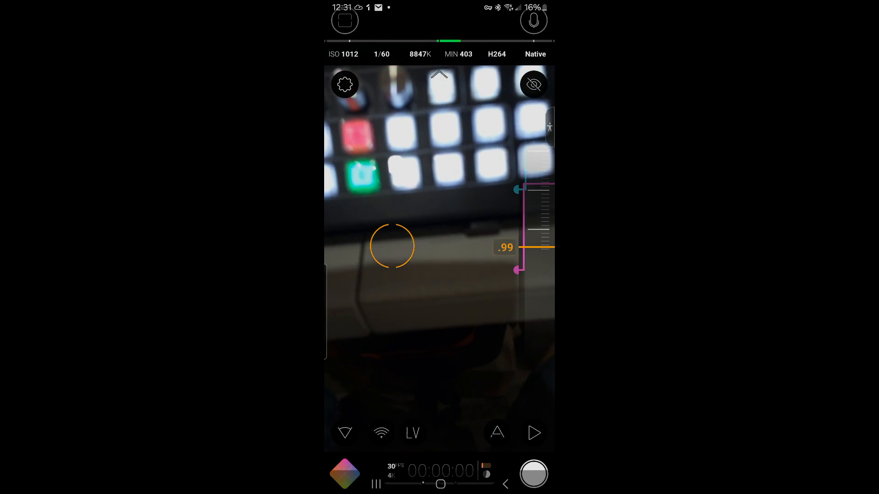
Leave Blackmagic Camera and return to the phone's app drawer.
{"action": "left_click", "coordinate": [440, 479]}
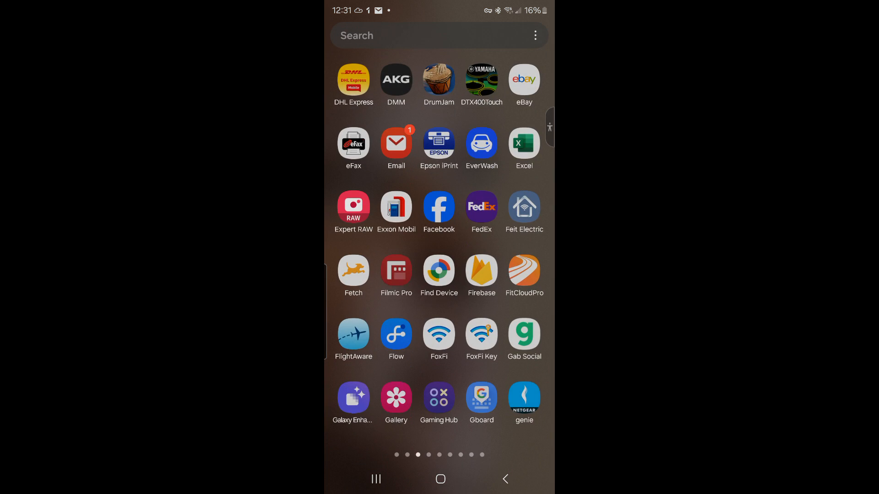
Find Camera Assistant via Galaxy Store search and show its store page.
{"action": "left_click", "coordinate": [438, 36]}
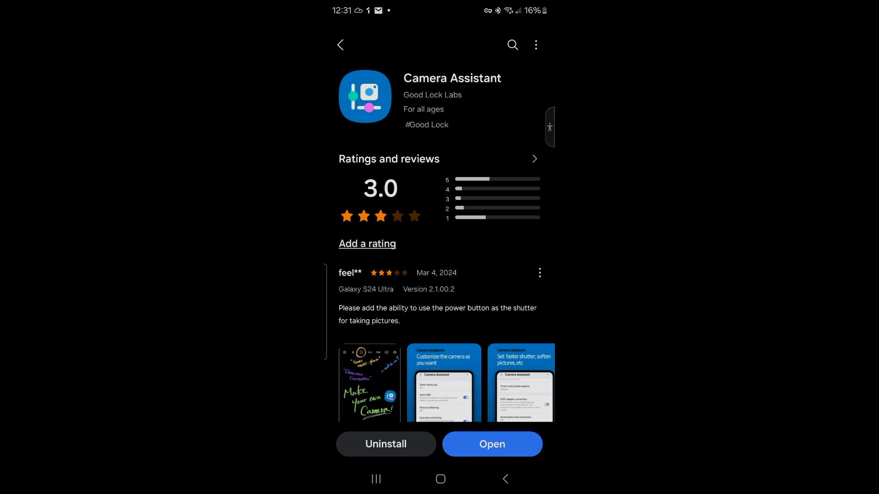
{"action": "left_click", "coordinate": [510, 45]}
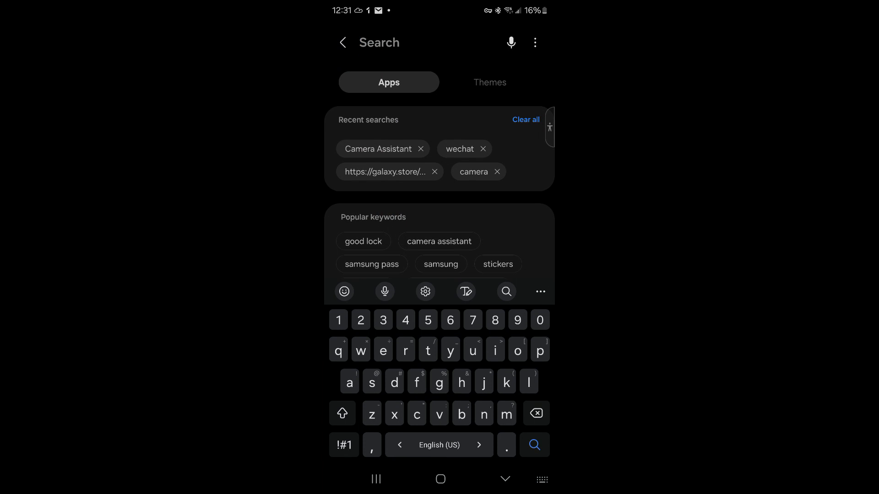
{"action": "left_click", "coordinate": [378, 149]}
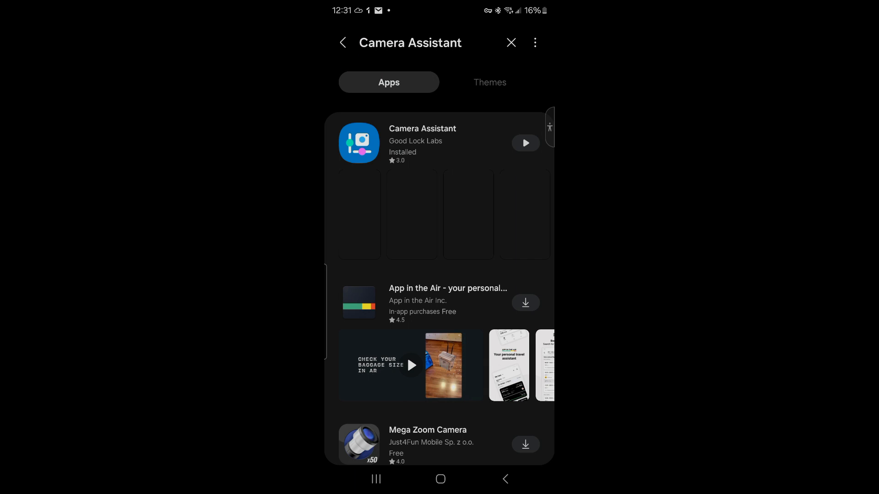
{"action": "left_click", "coordinate": [422, 143]}
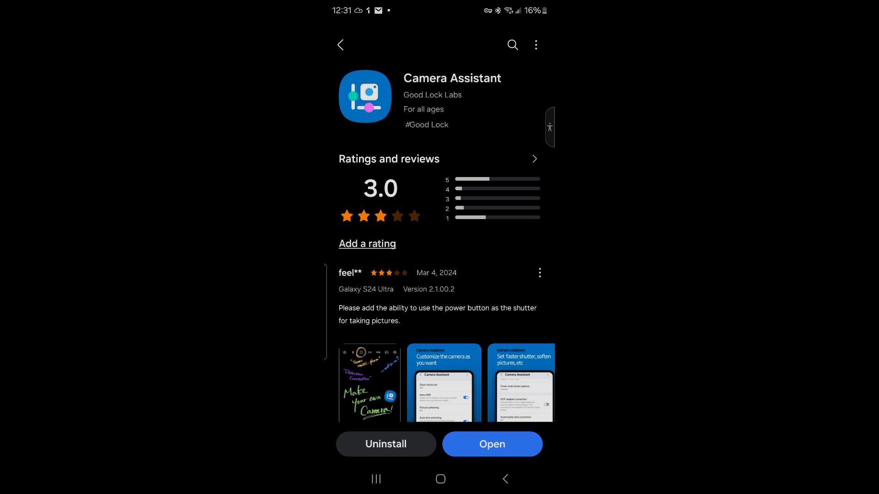
Launch Camera Assistant and scroll its settings to Clean preview on HDMI displays.
{"action": "left_click", "coordinate": [492, 444]}
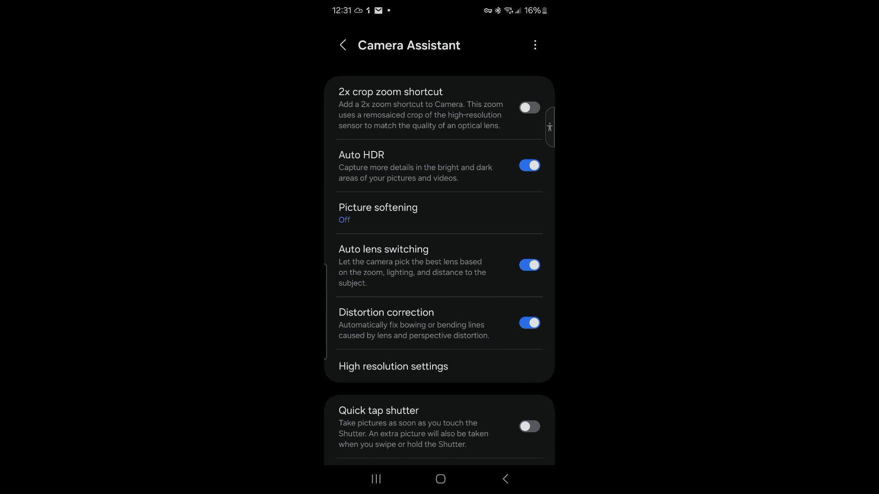
{"action": "scroll", "scroll_direction": "down", "scroll_amount": 3}
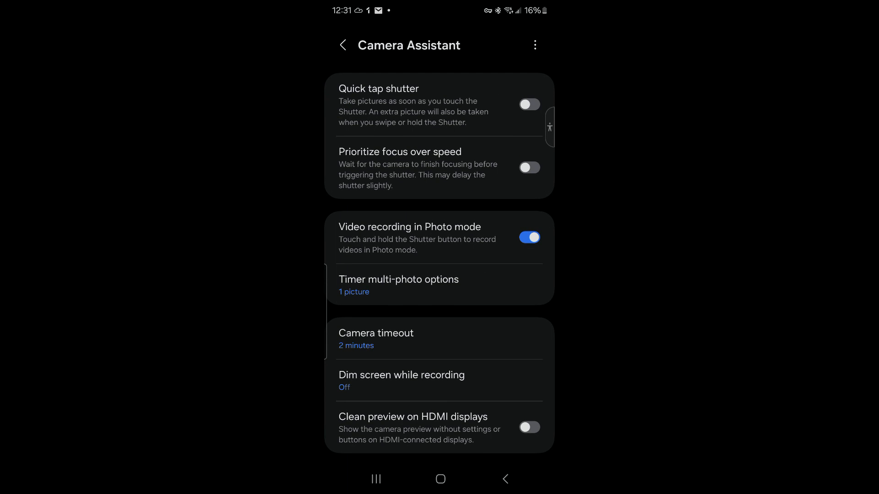